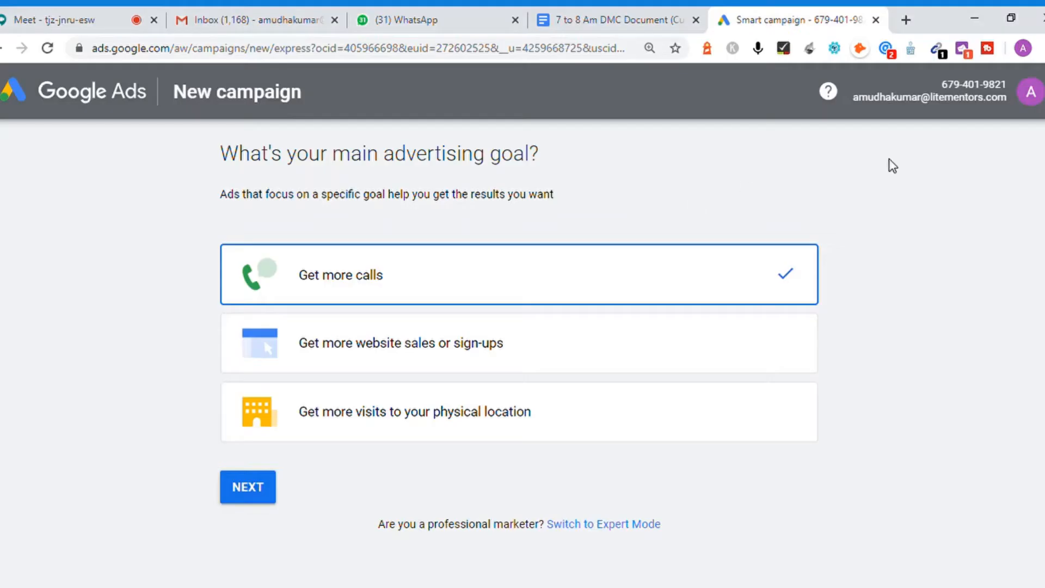
mouse_move(684, 171)
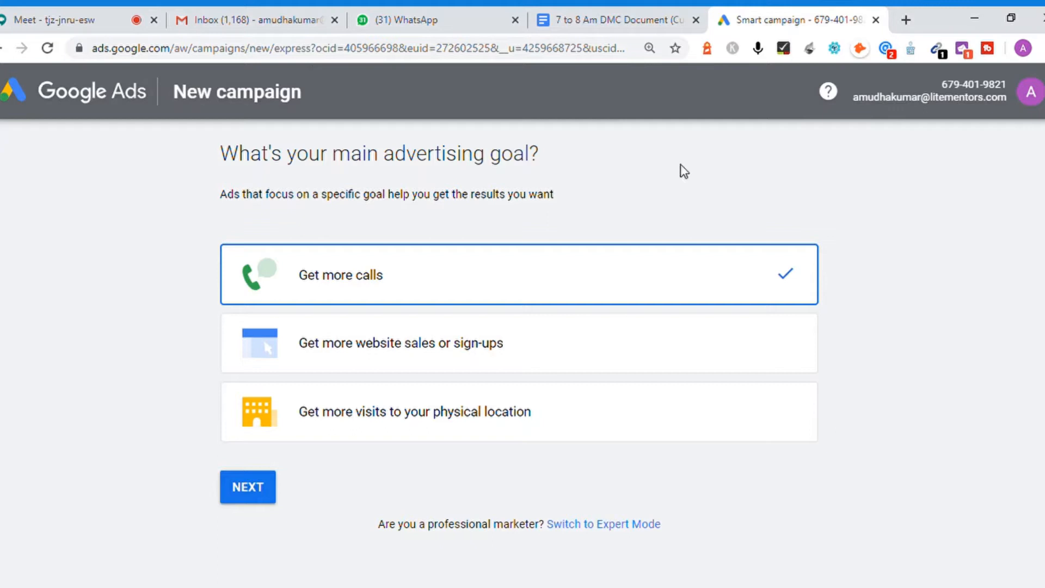
mouse_move(248, 53)
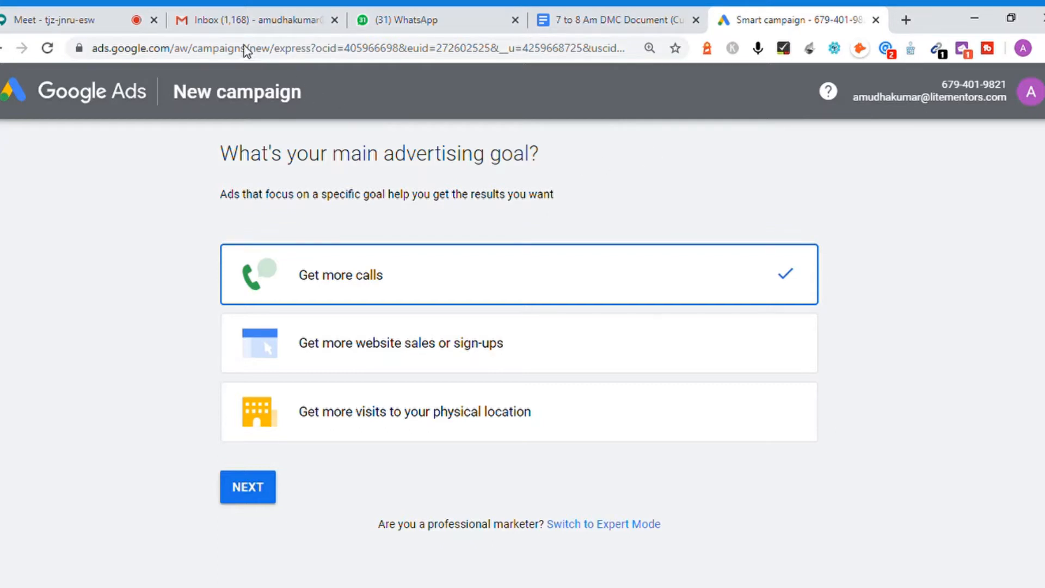
mouse_move(553, 156)
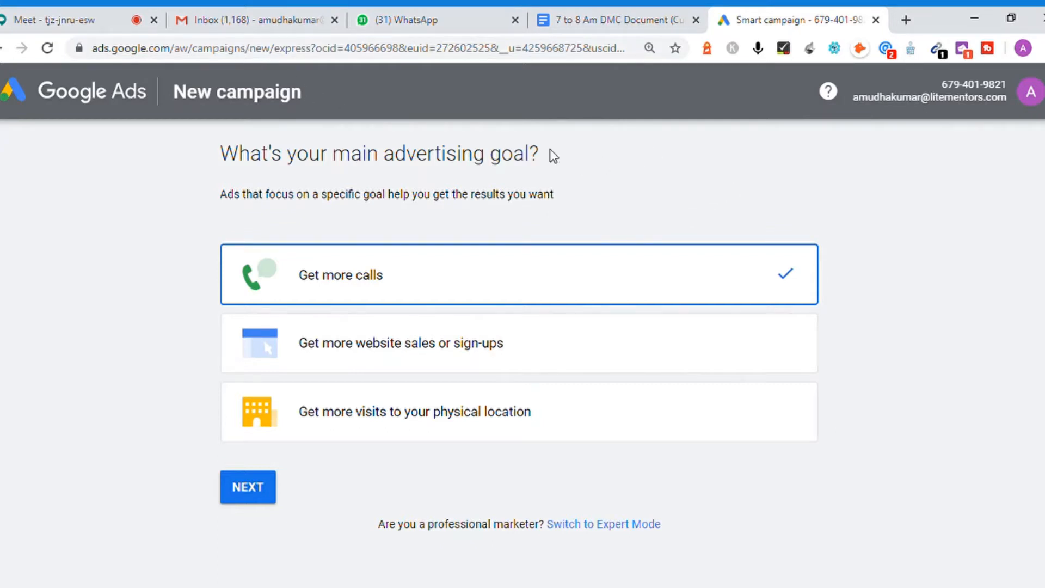
mouse_move(912, 317)
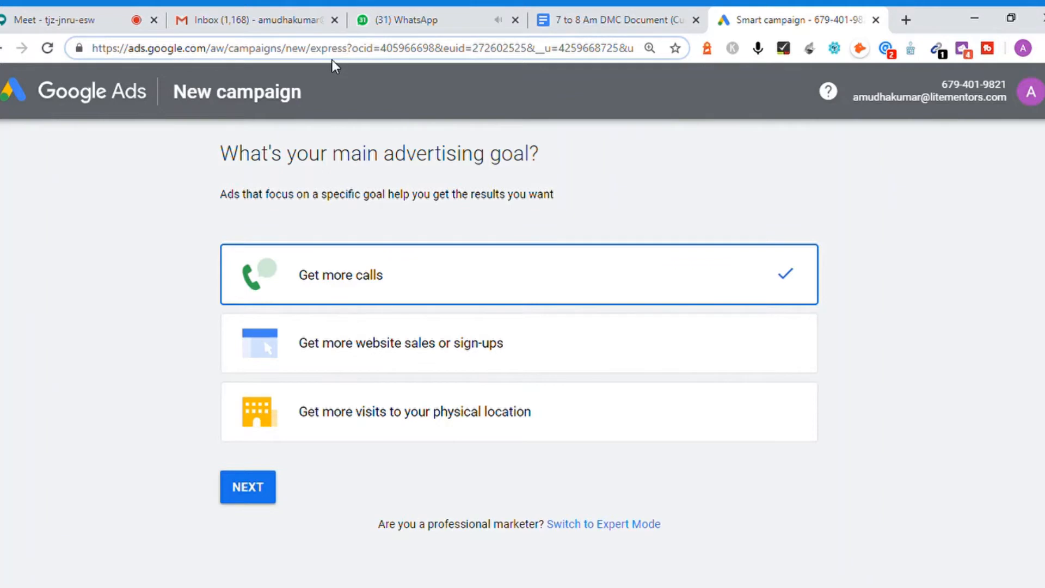
Switch the Express account to Expert Mode from the express page
double_click(327, 48)
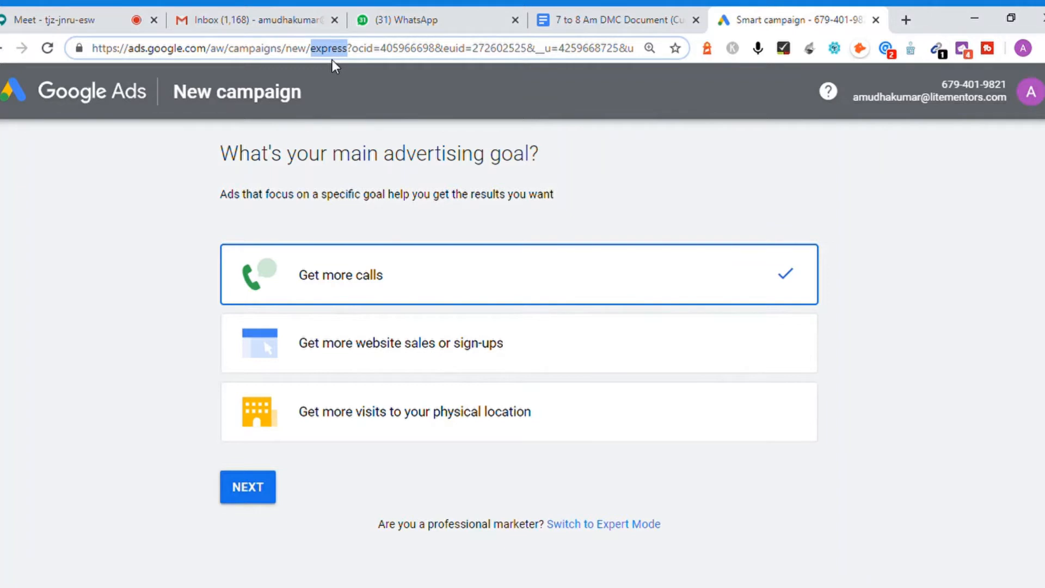
mouse_move(902, 365)
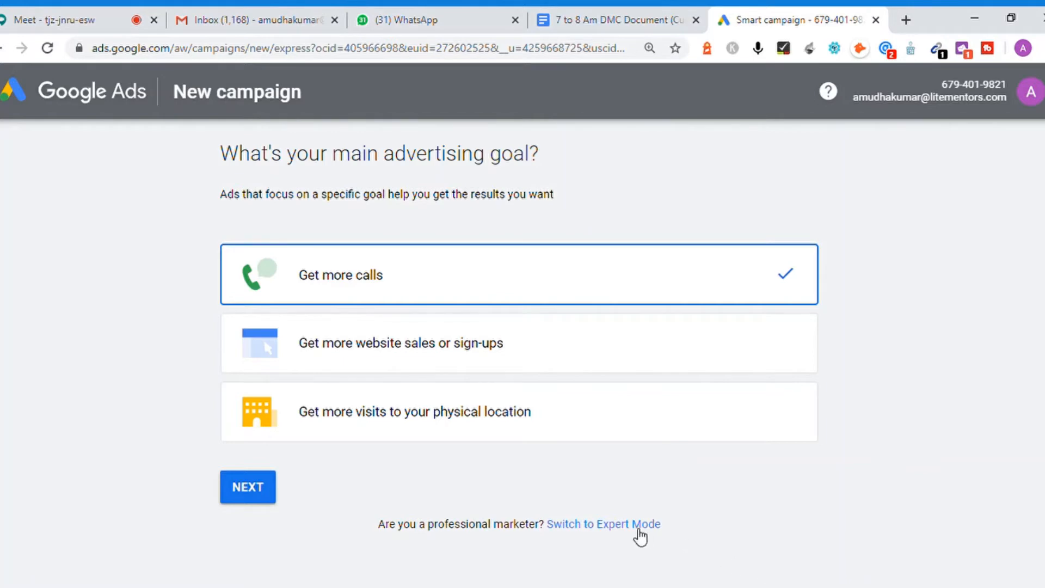
mouse_move(607, 537)
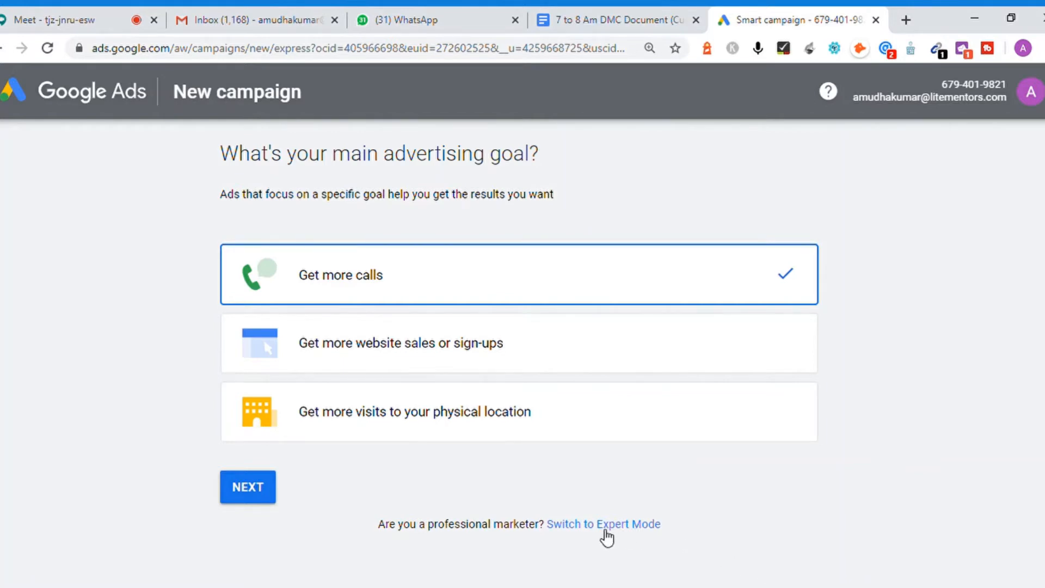
double_click(644, 524)
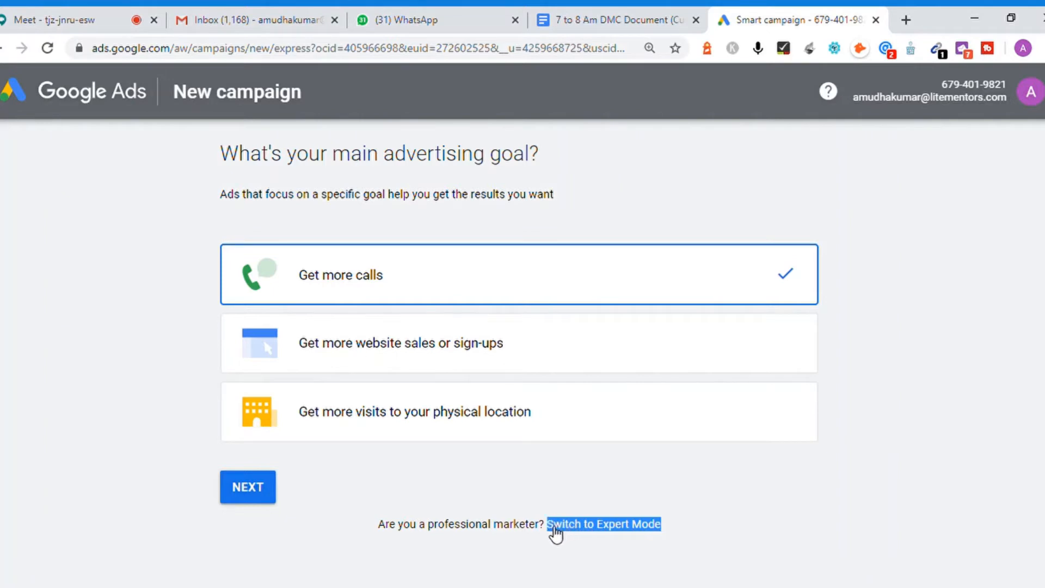
click(603, 524)
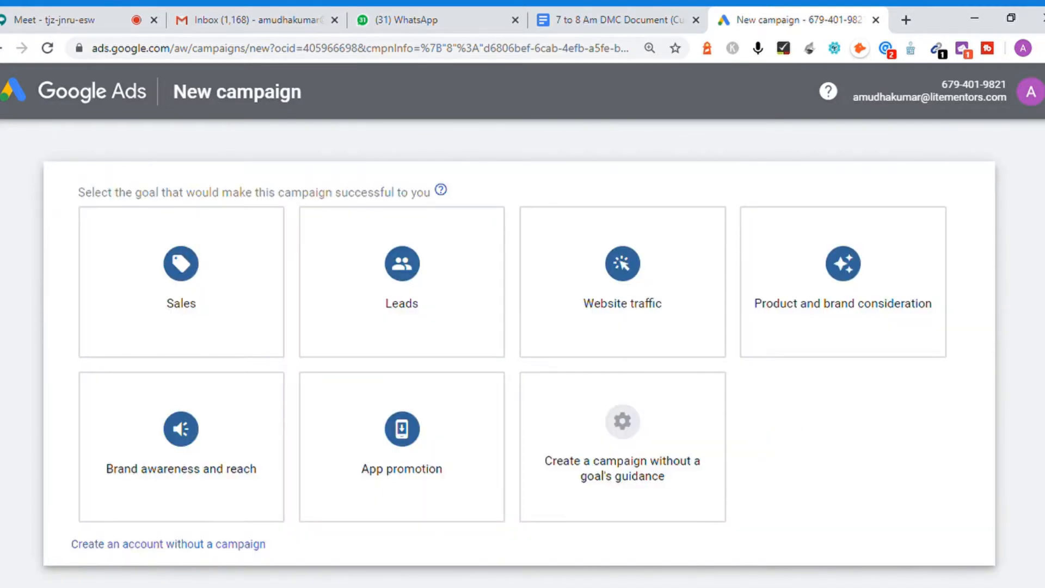
Create the account without a campaign, reaching the business information confirmation
scroll(down, 3)
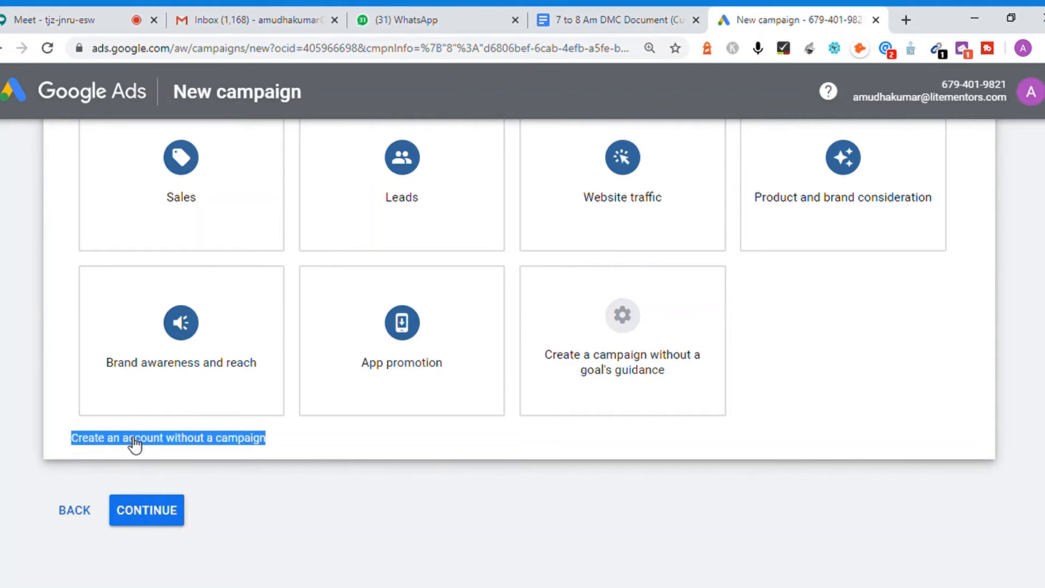
click(168, 437)
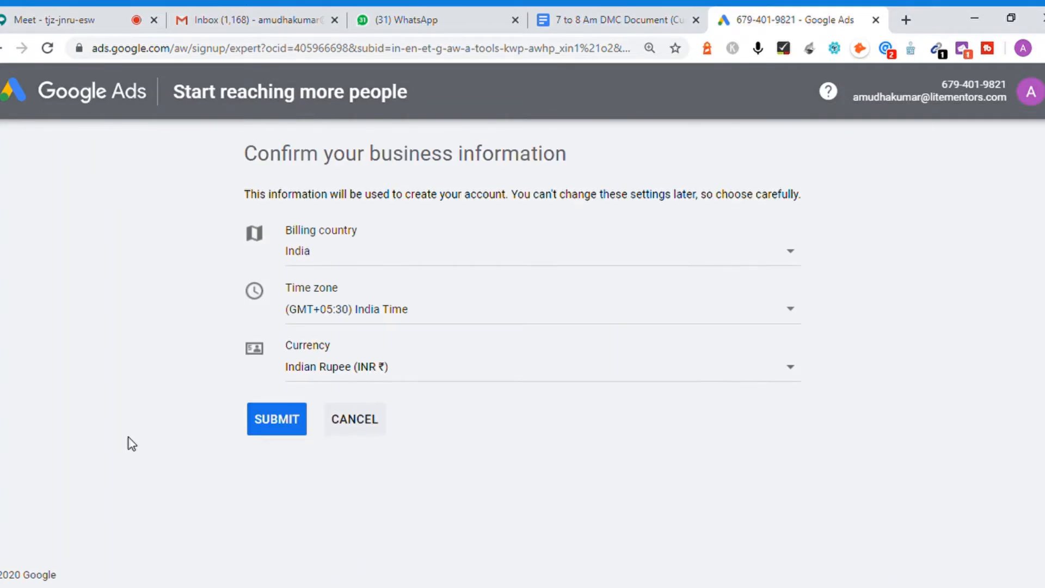
mouse_move(305, 260)
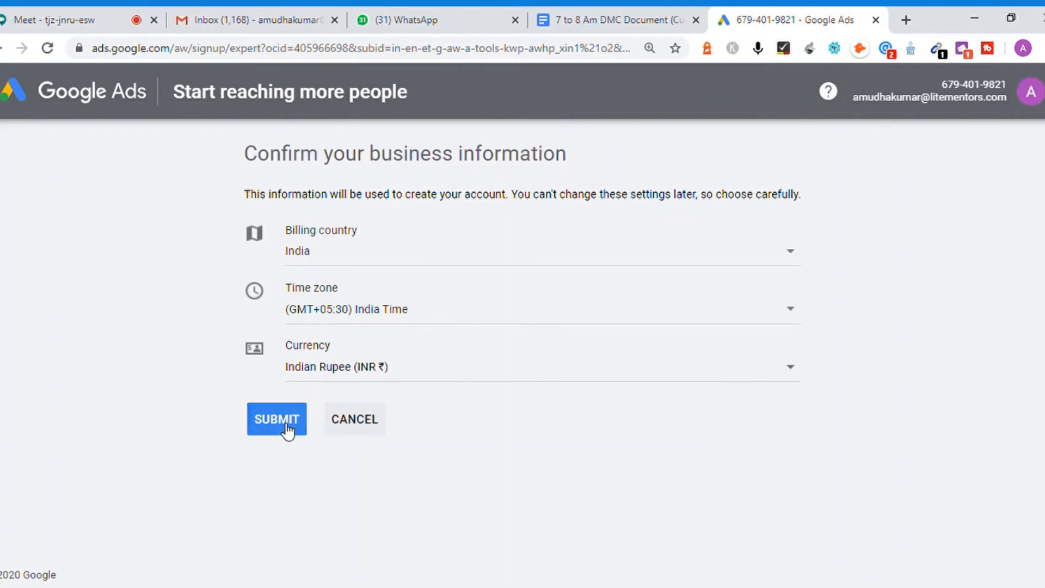
Submit the business information with India billing country, India time zone and Indian Rupee
click(275, 418)
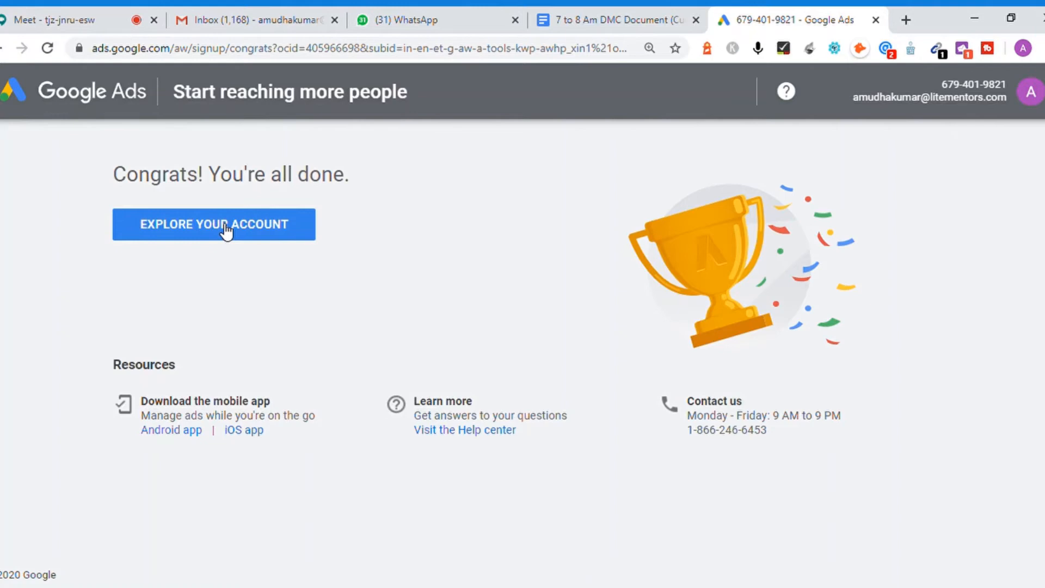
Explore the new account's All campaigns overview and show the Tools & Settings menu
click(213, 224)
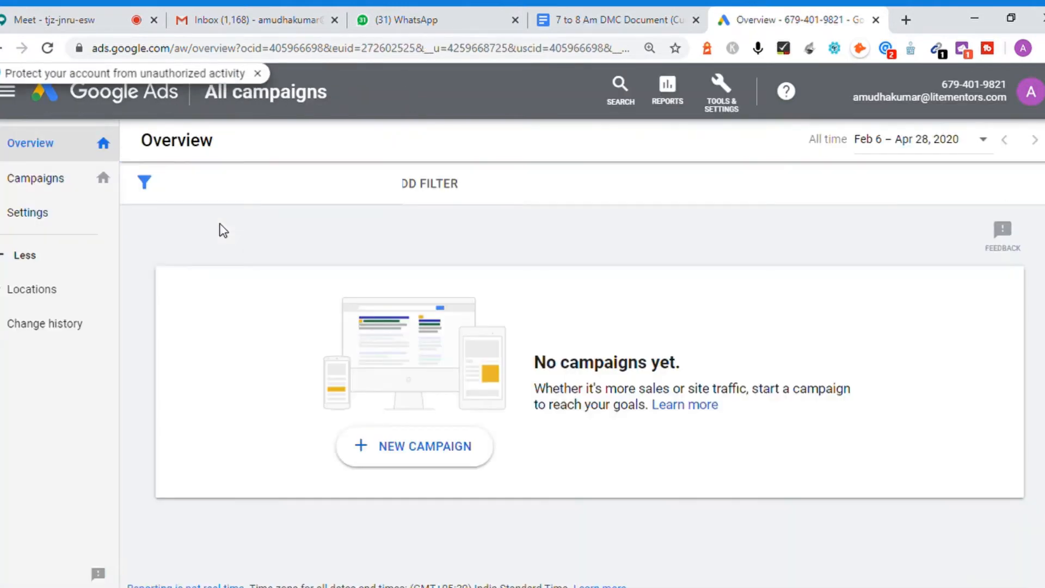
mouse_move(780, 272)
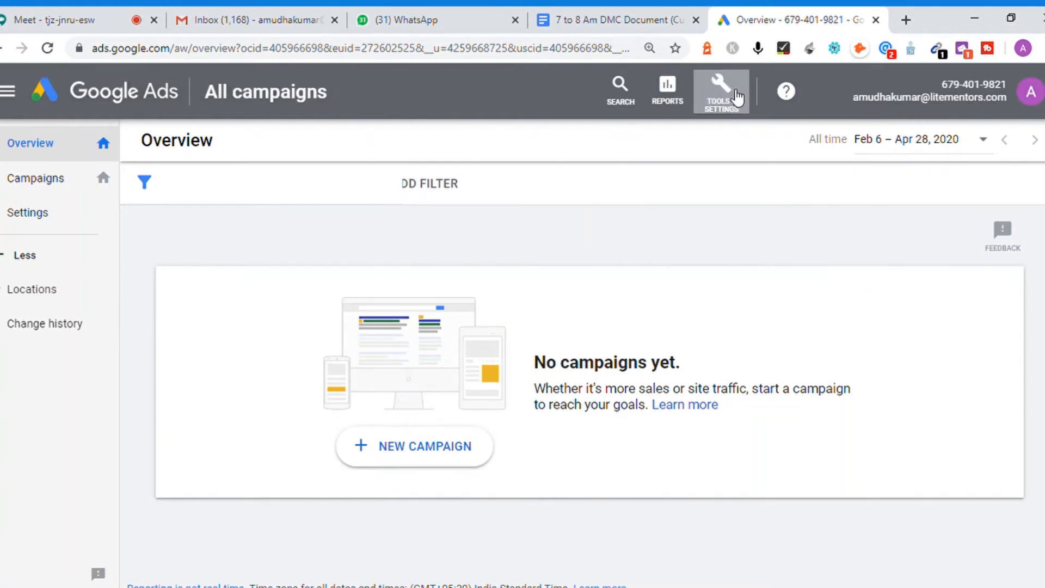
click(721, 91)
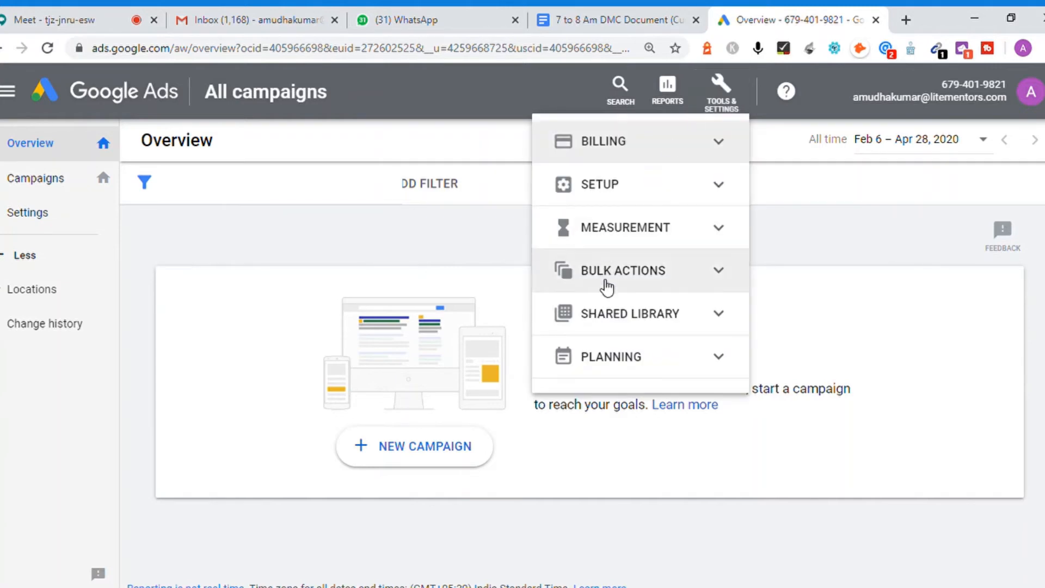
mouse_move(723, 360)
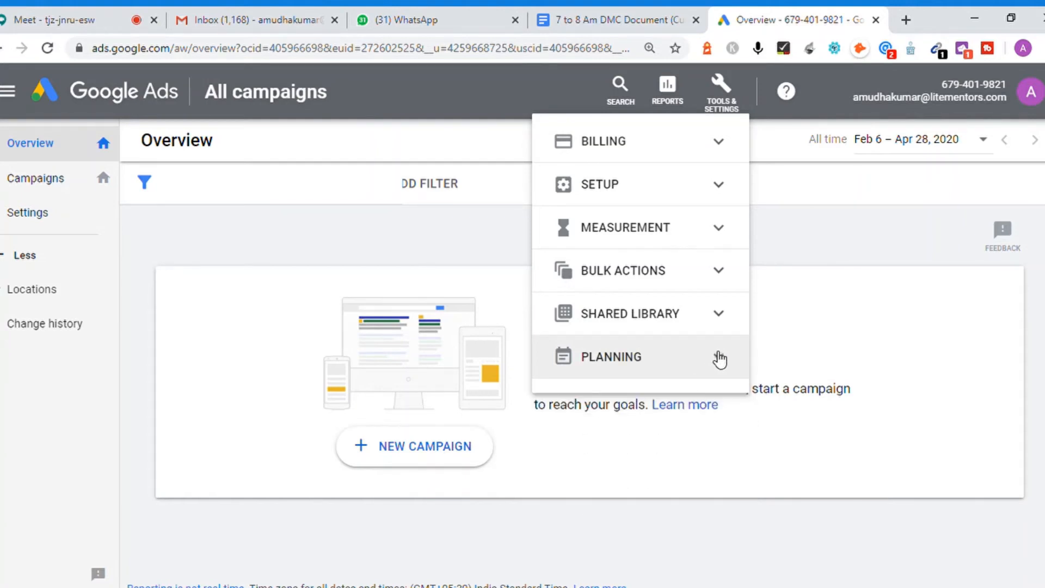
mouse_move(866, 239)
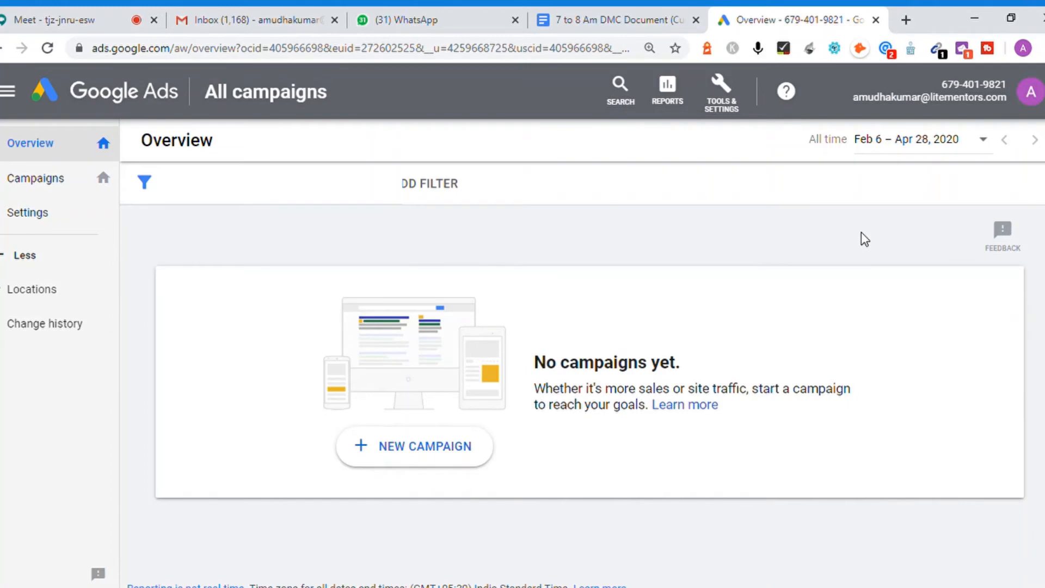
mouse_move(730, 122)
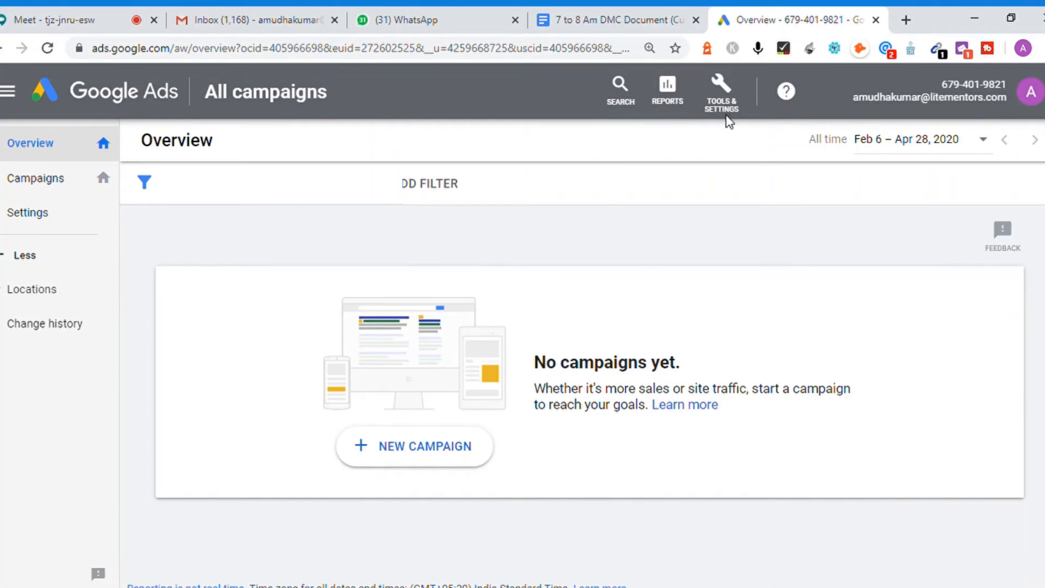
mouse_move(819, 249)
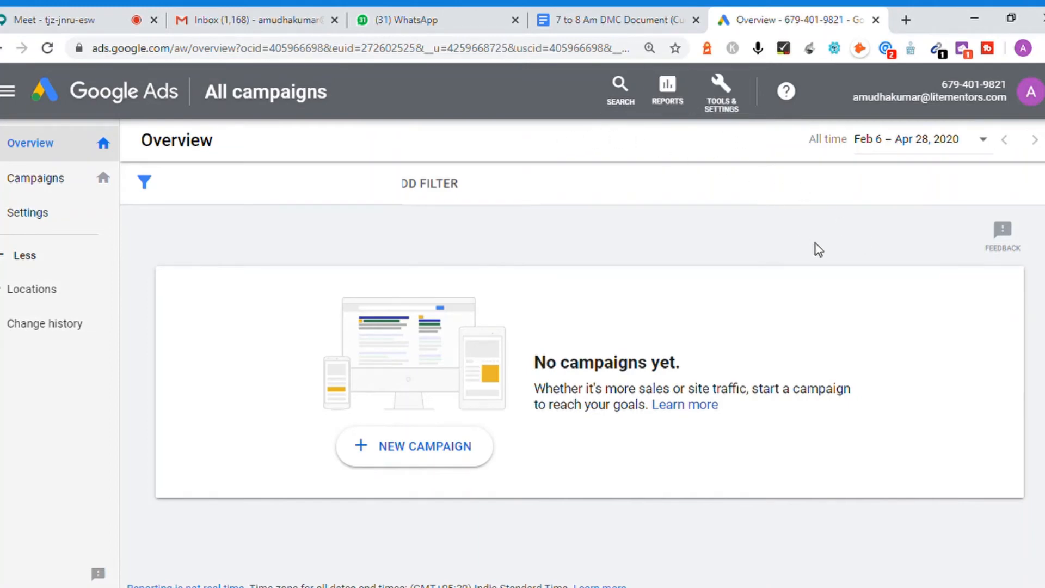
mouse_move(688, 295)
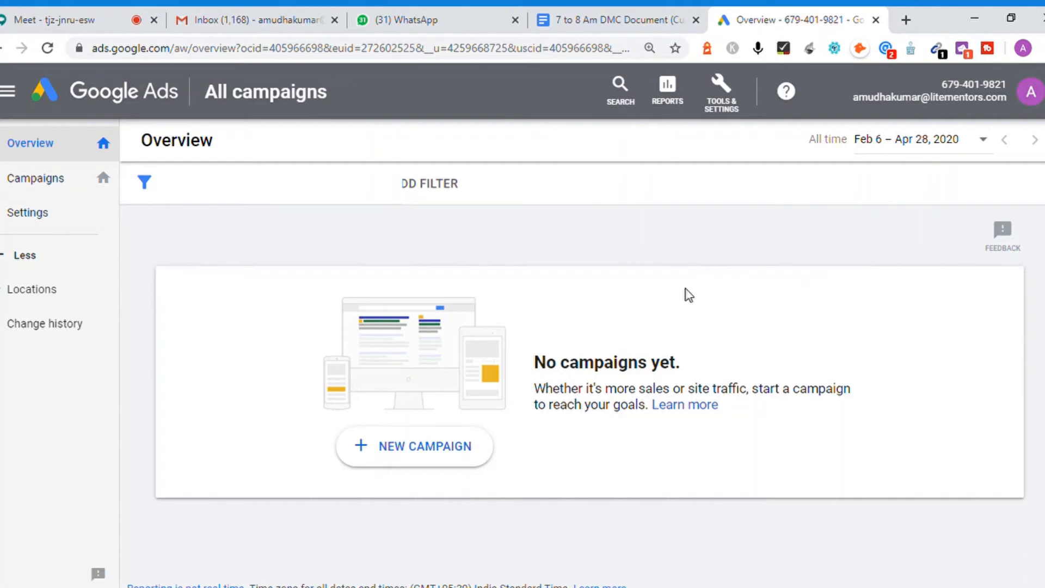
mouse_move(660, 242)
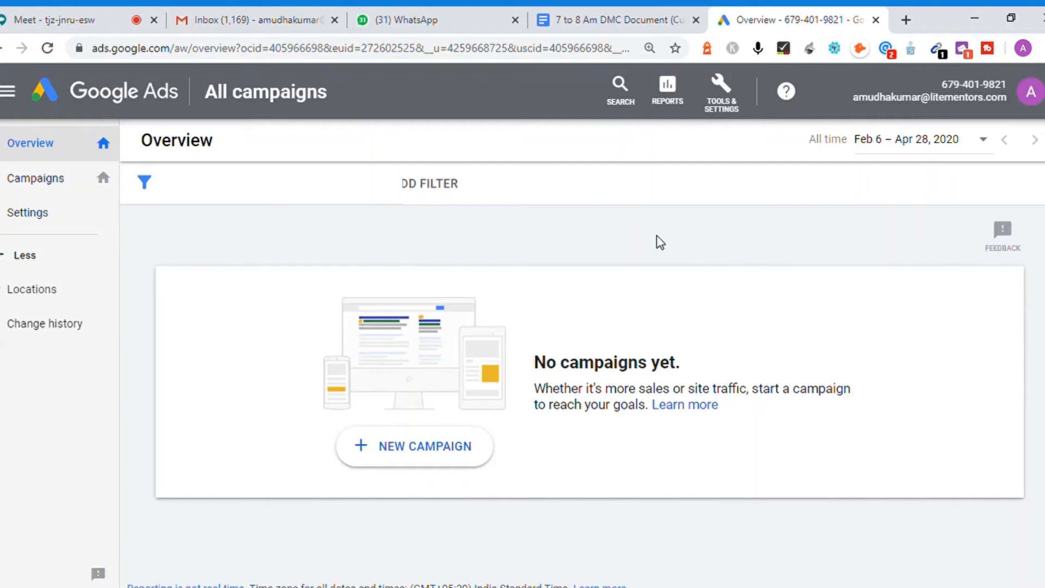
mouse_move(801, 248)
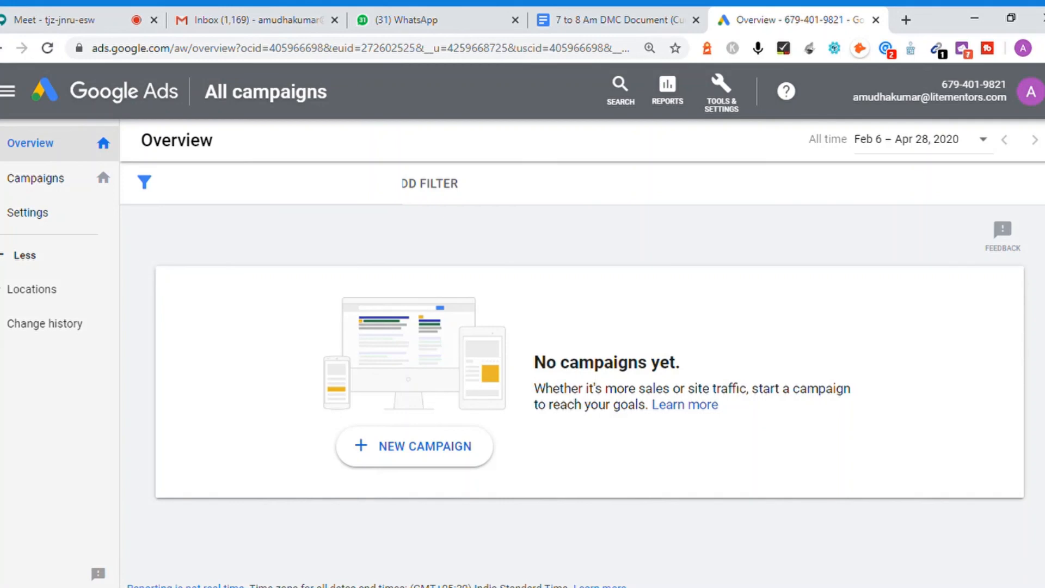
mouse_move(892, 131)
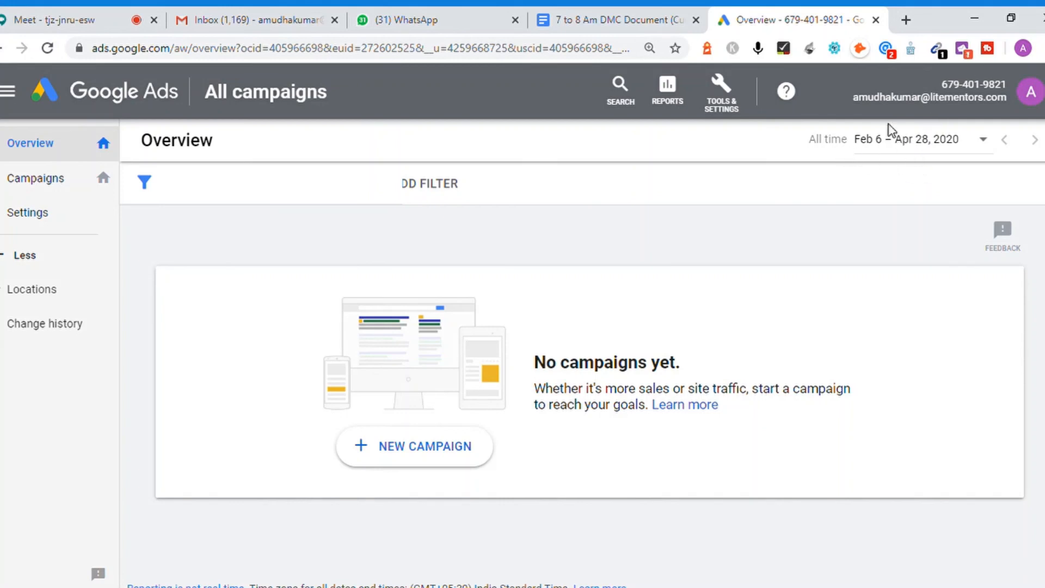
mouse_move(991, 117)
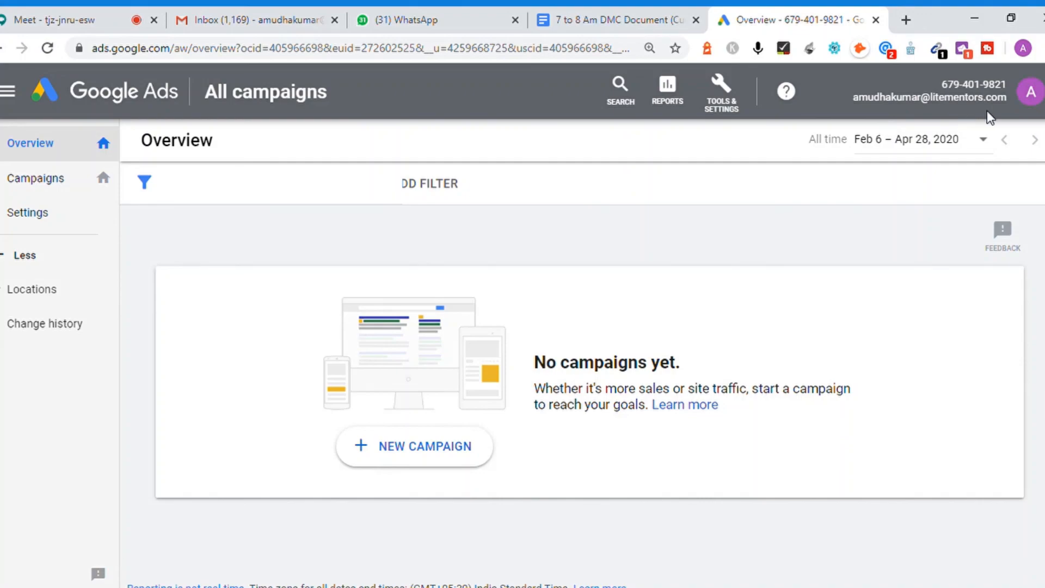